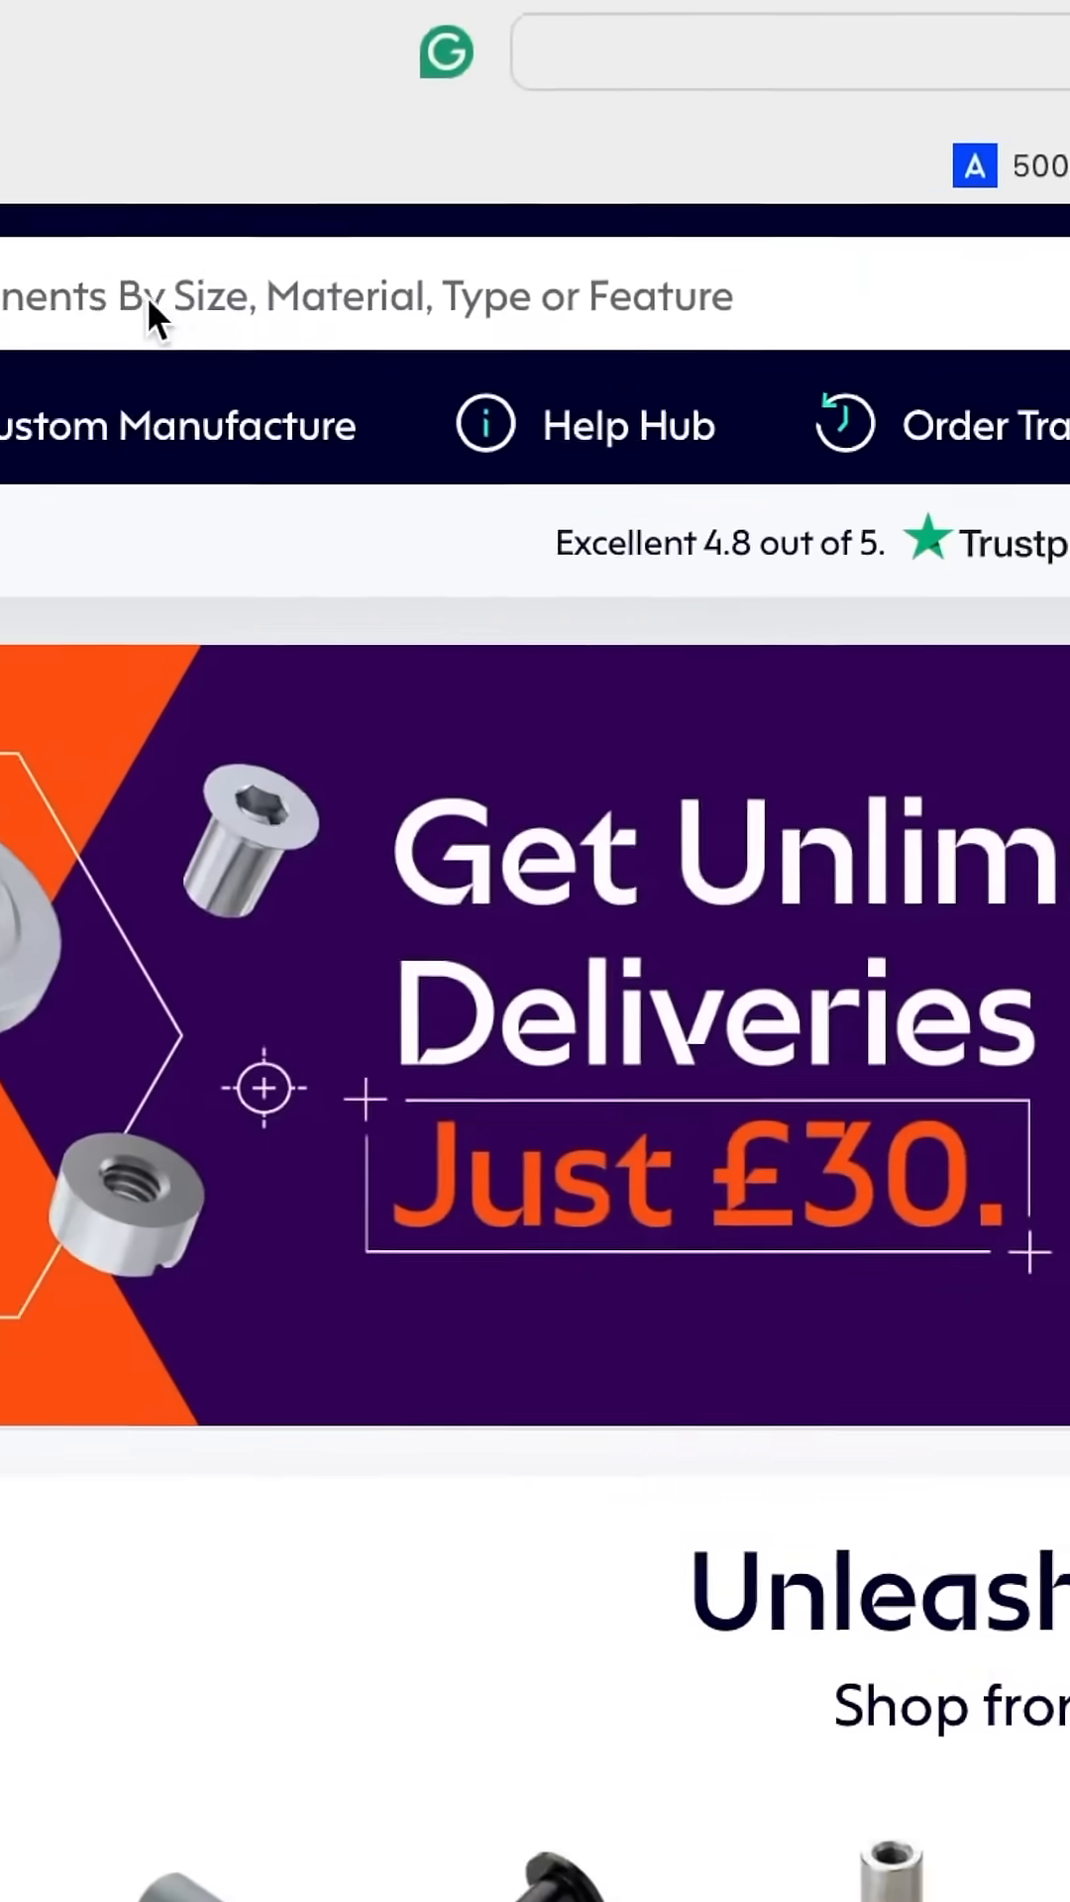
Search the Accu catalogue for "28 mm internal", returning 37 matching components
type("28 mm internal")
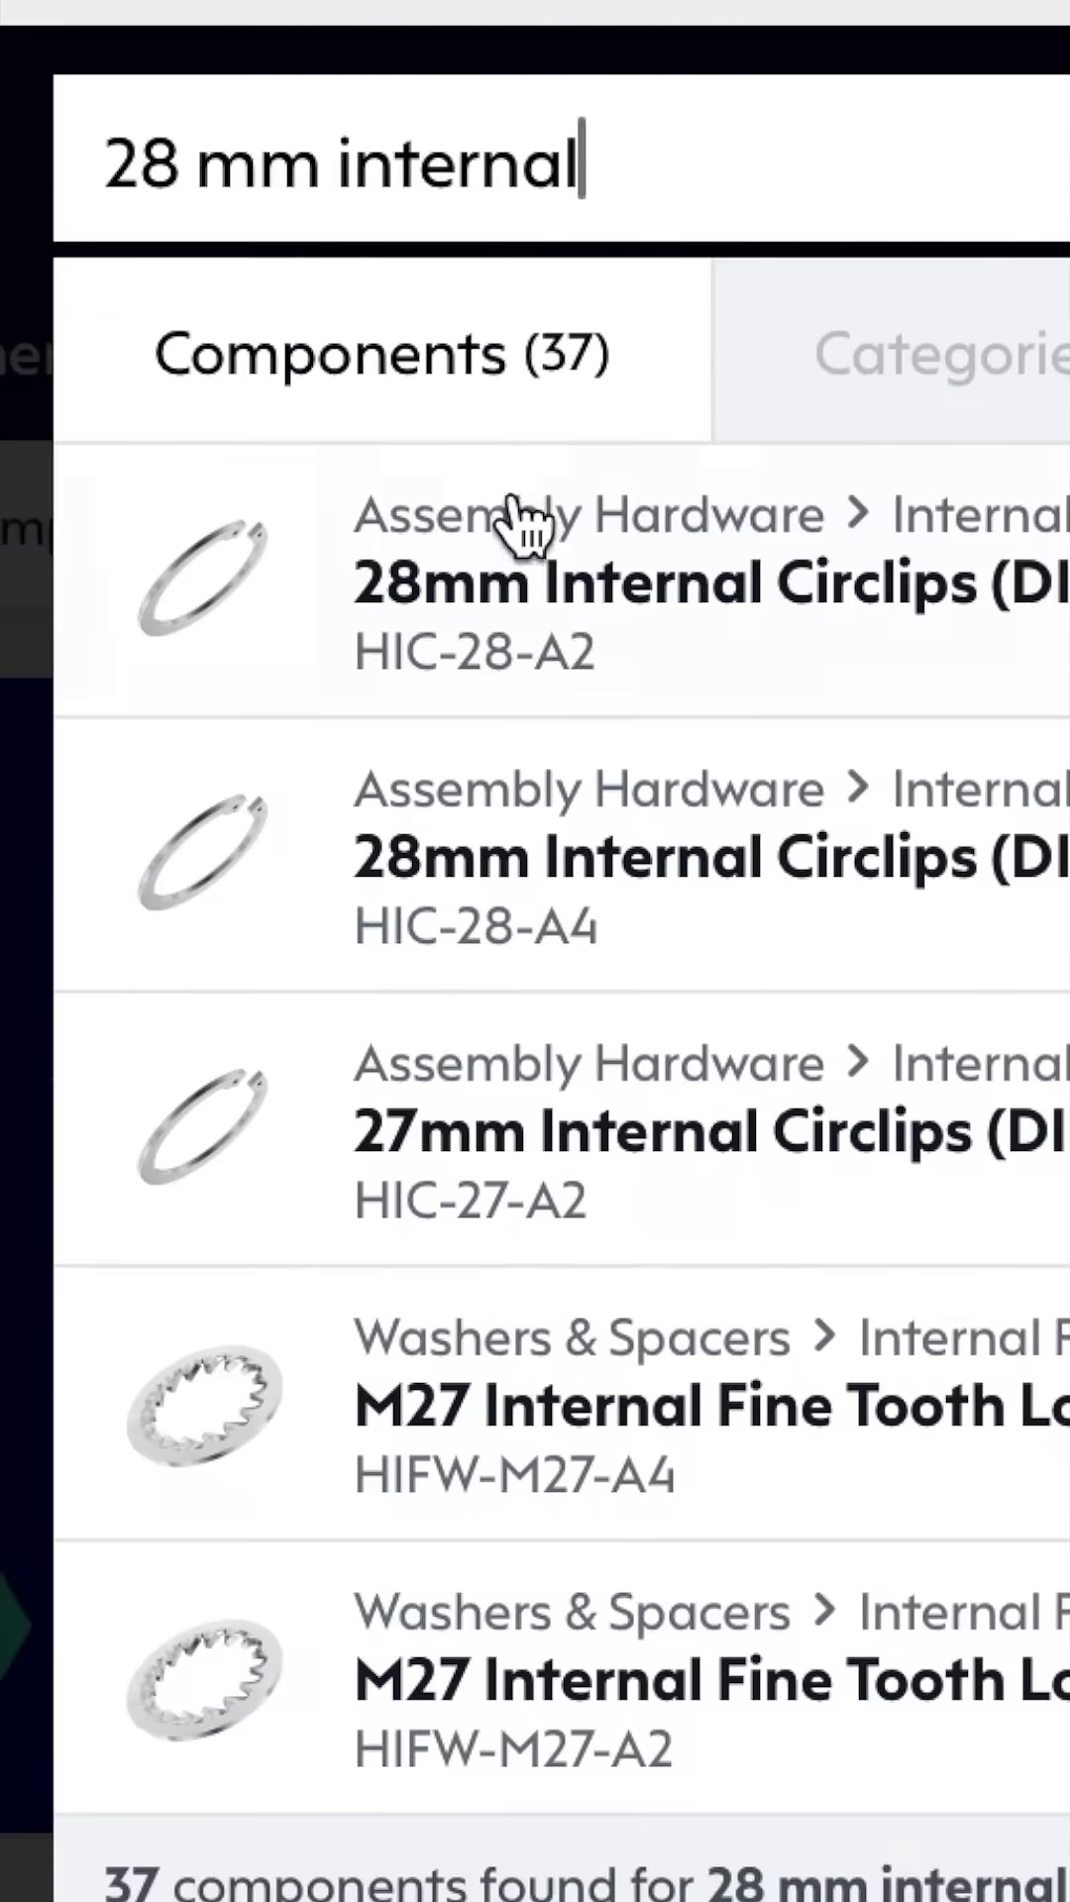
Add the 28mm Internal Circlips HIC-28-A2 (DIN 472, 1.4122 stainless) to the cart
left_click(521, 583)
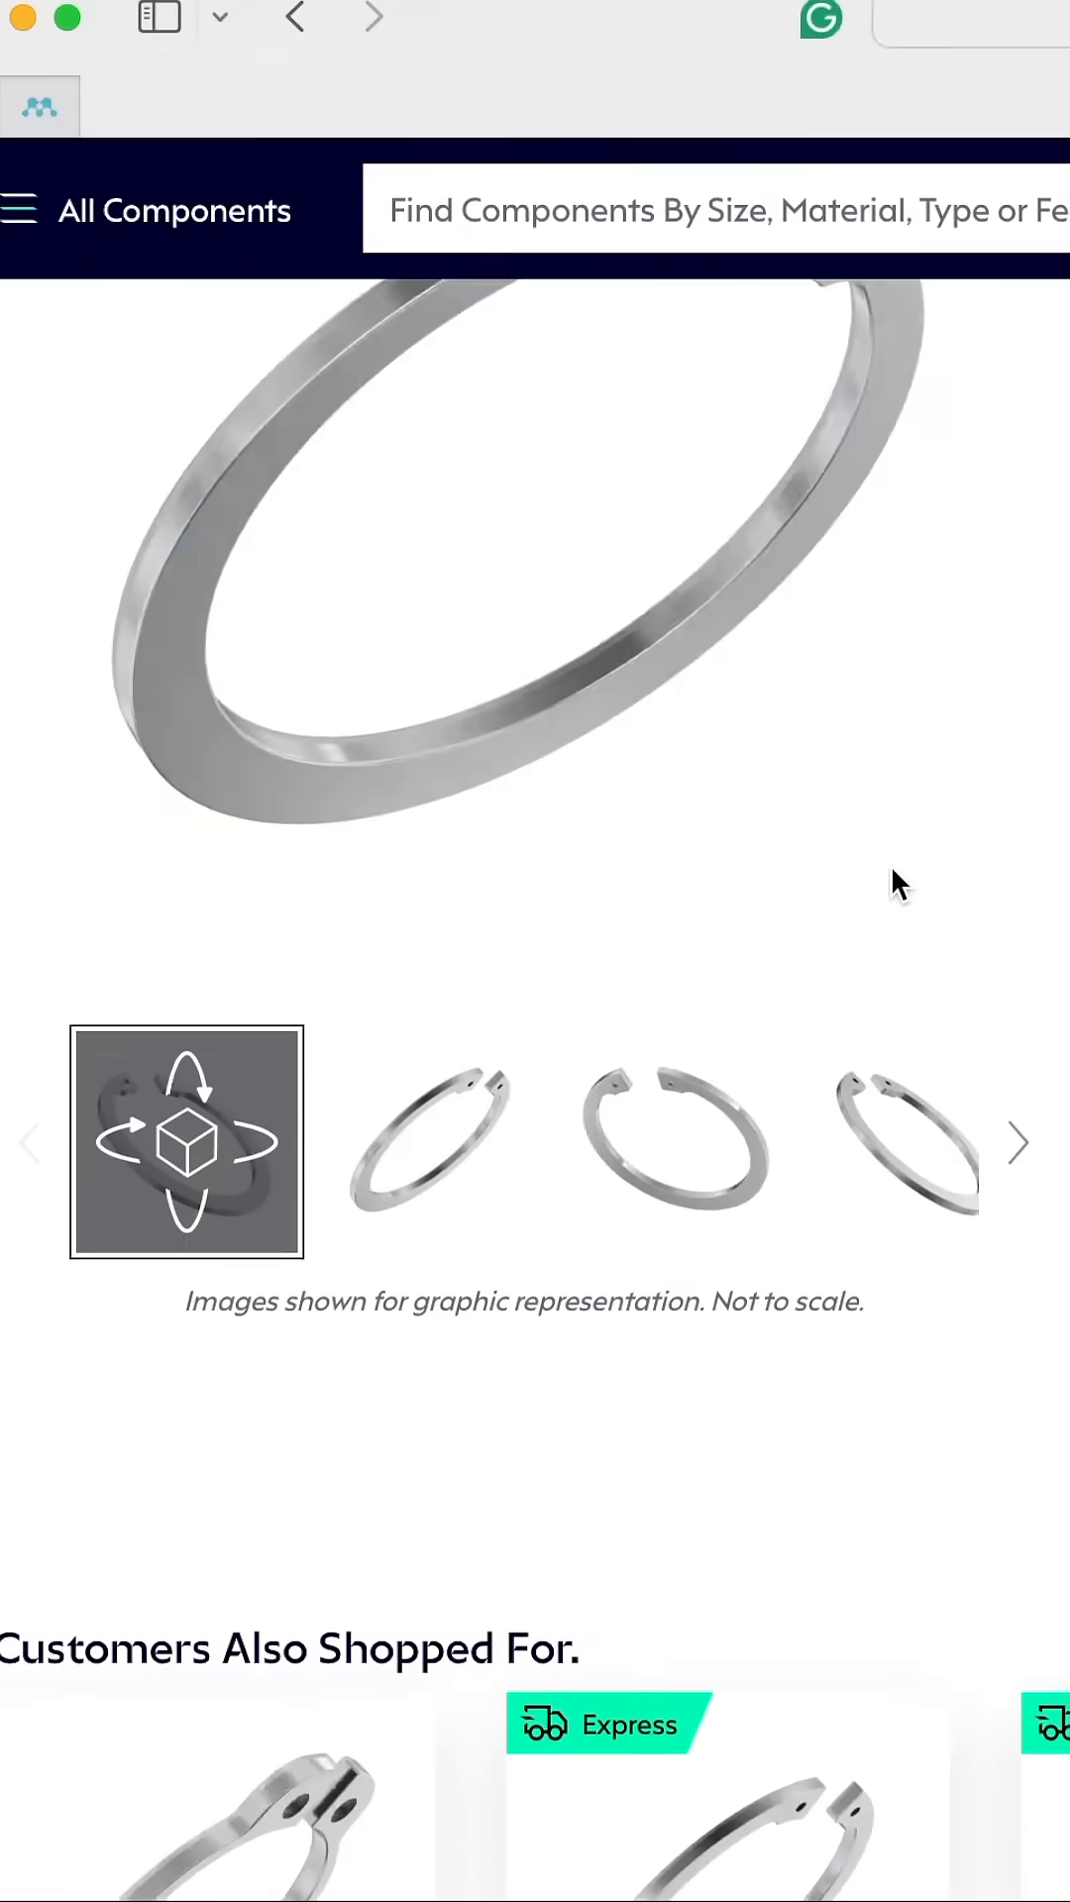
scroll("down", 3)
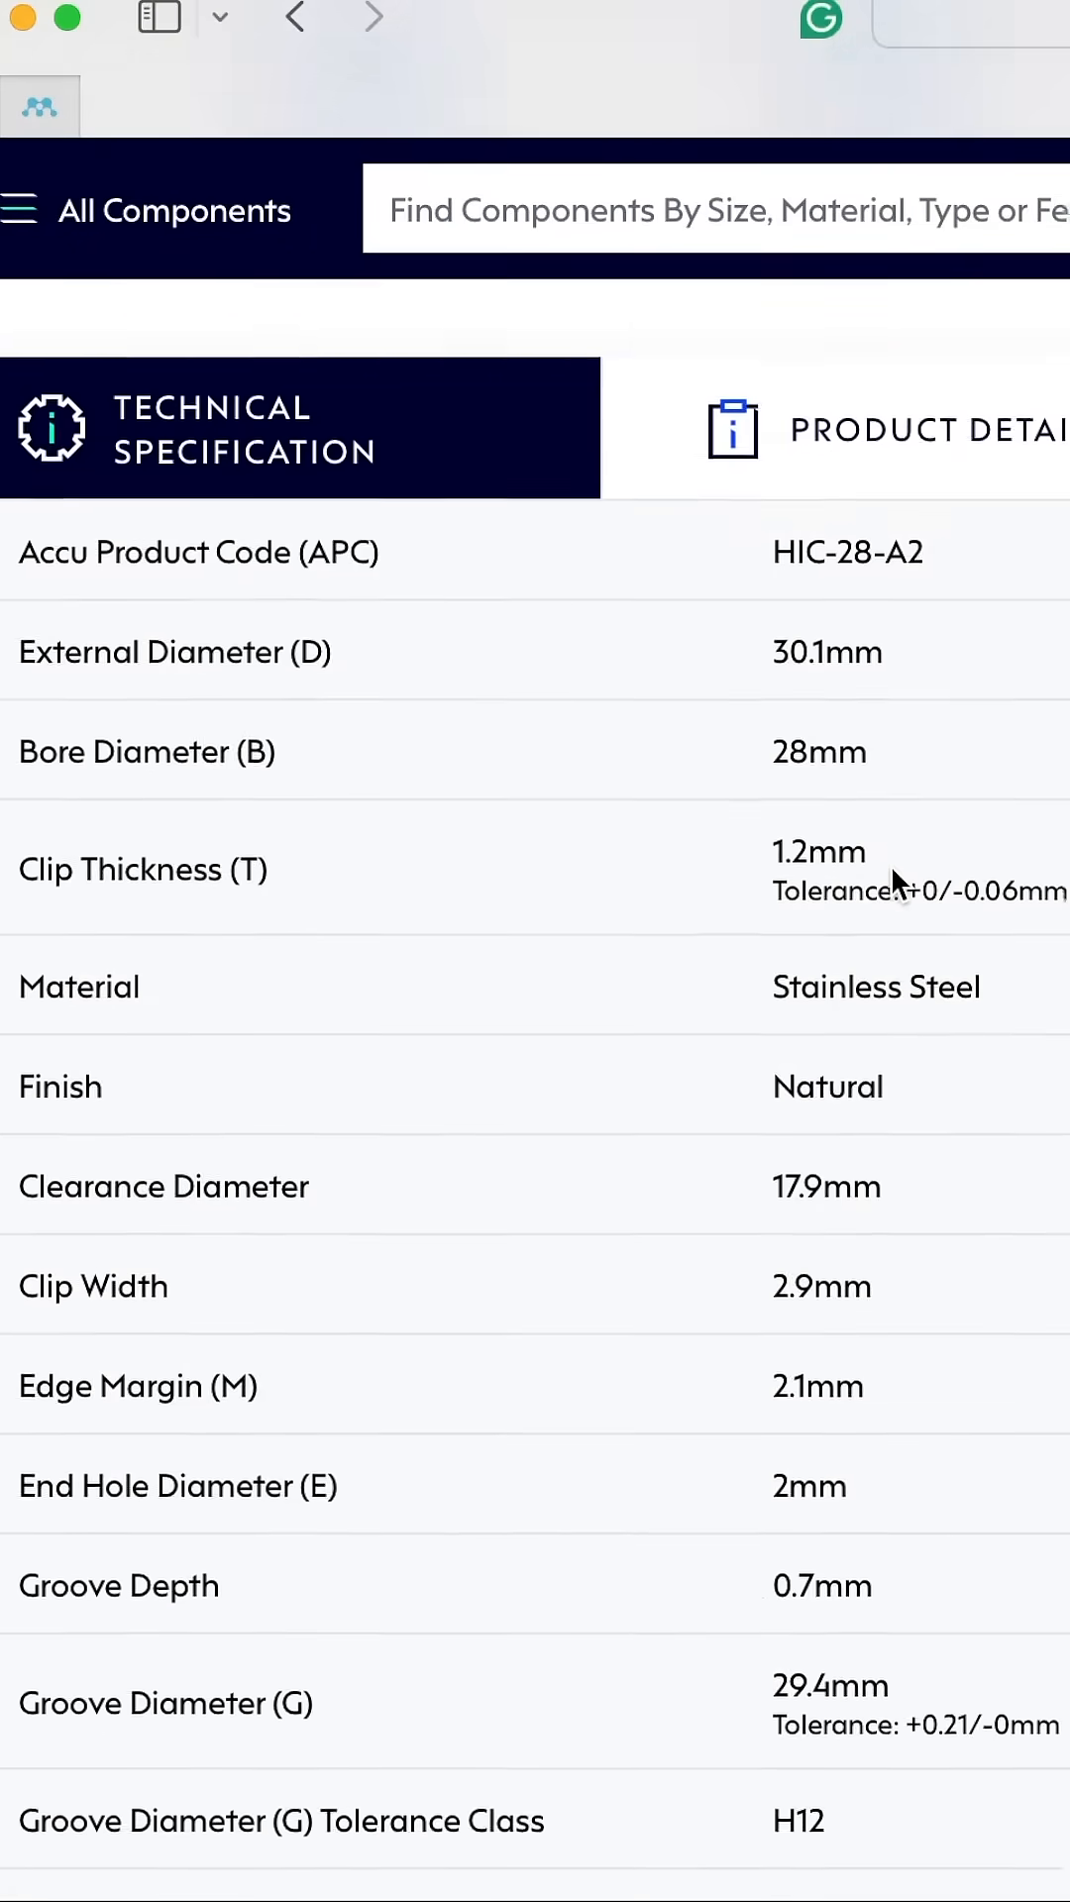
scroll("down", 3)
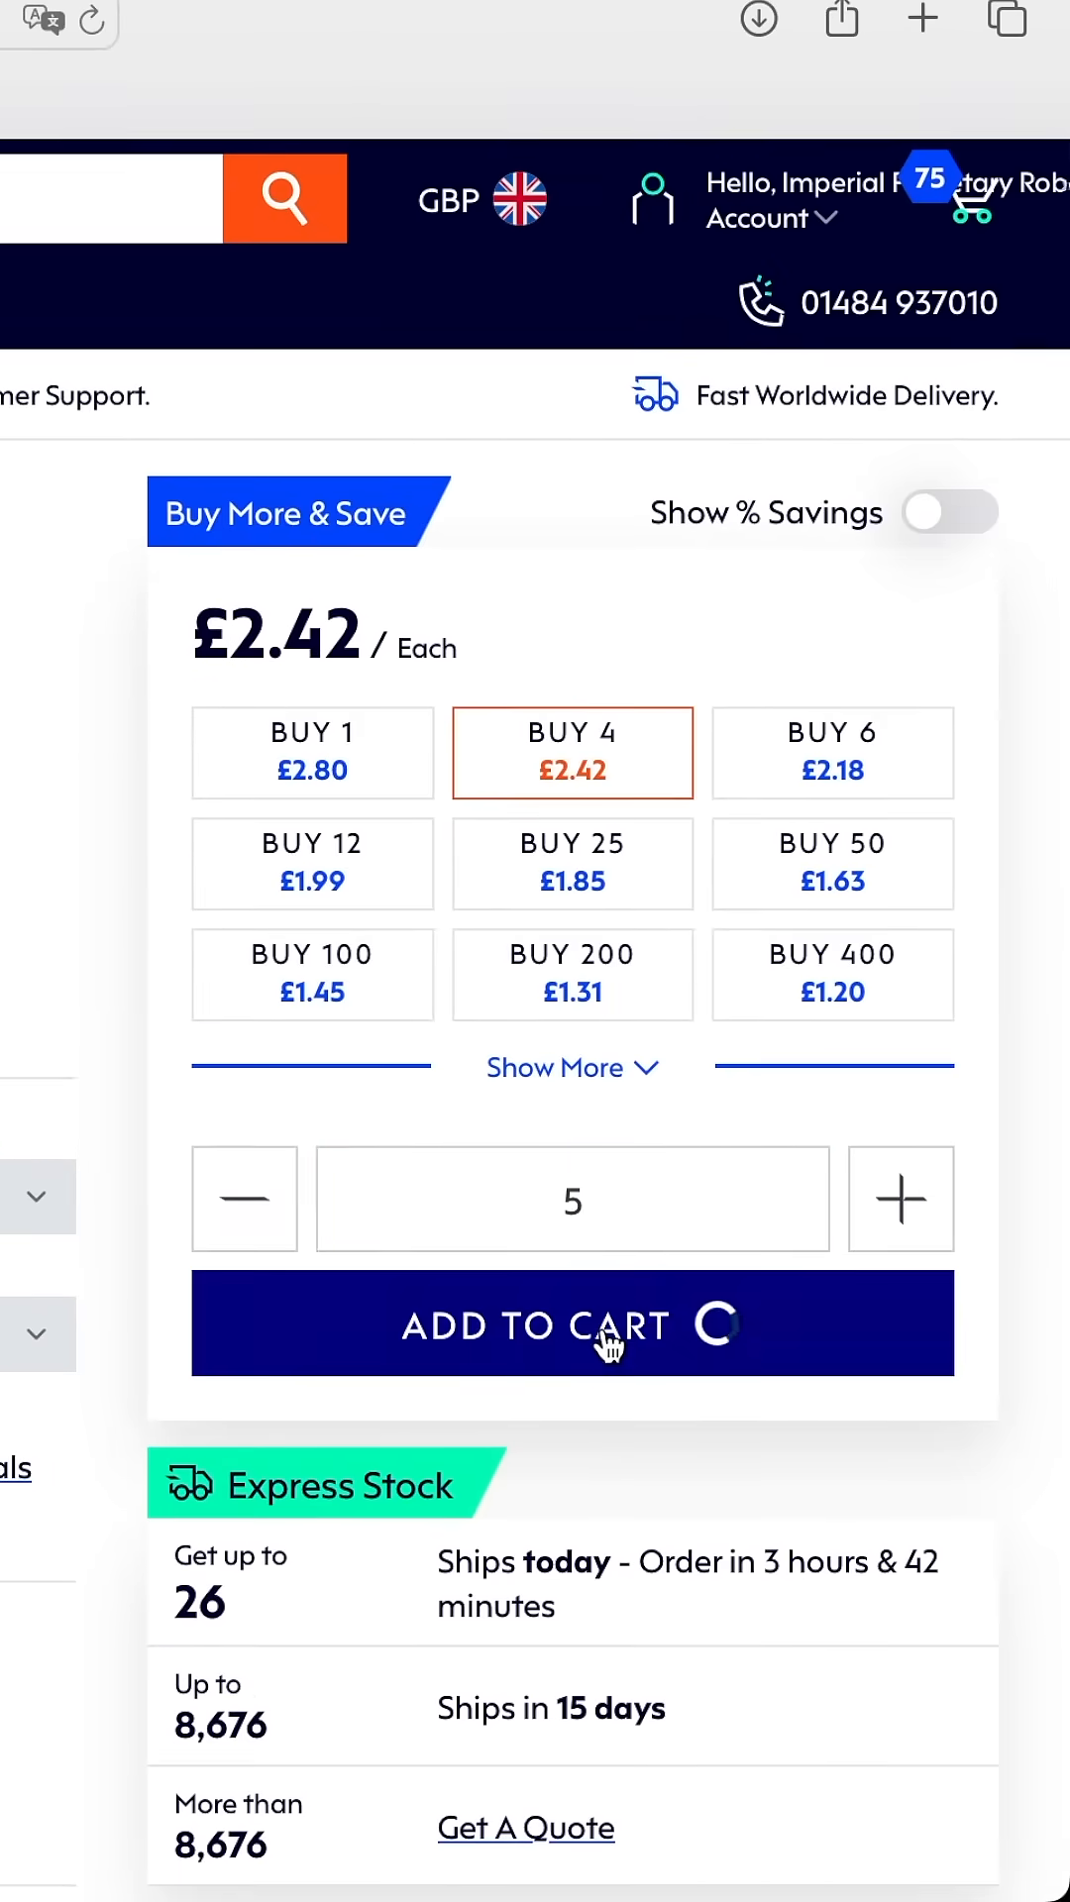
left_click(571, 1323)
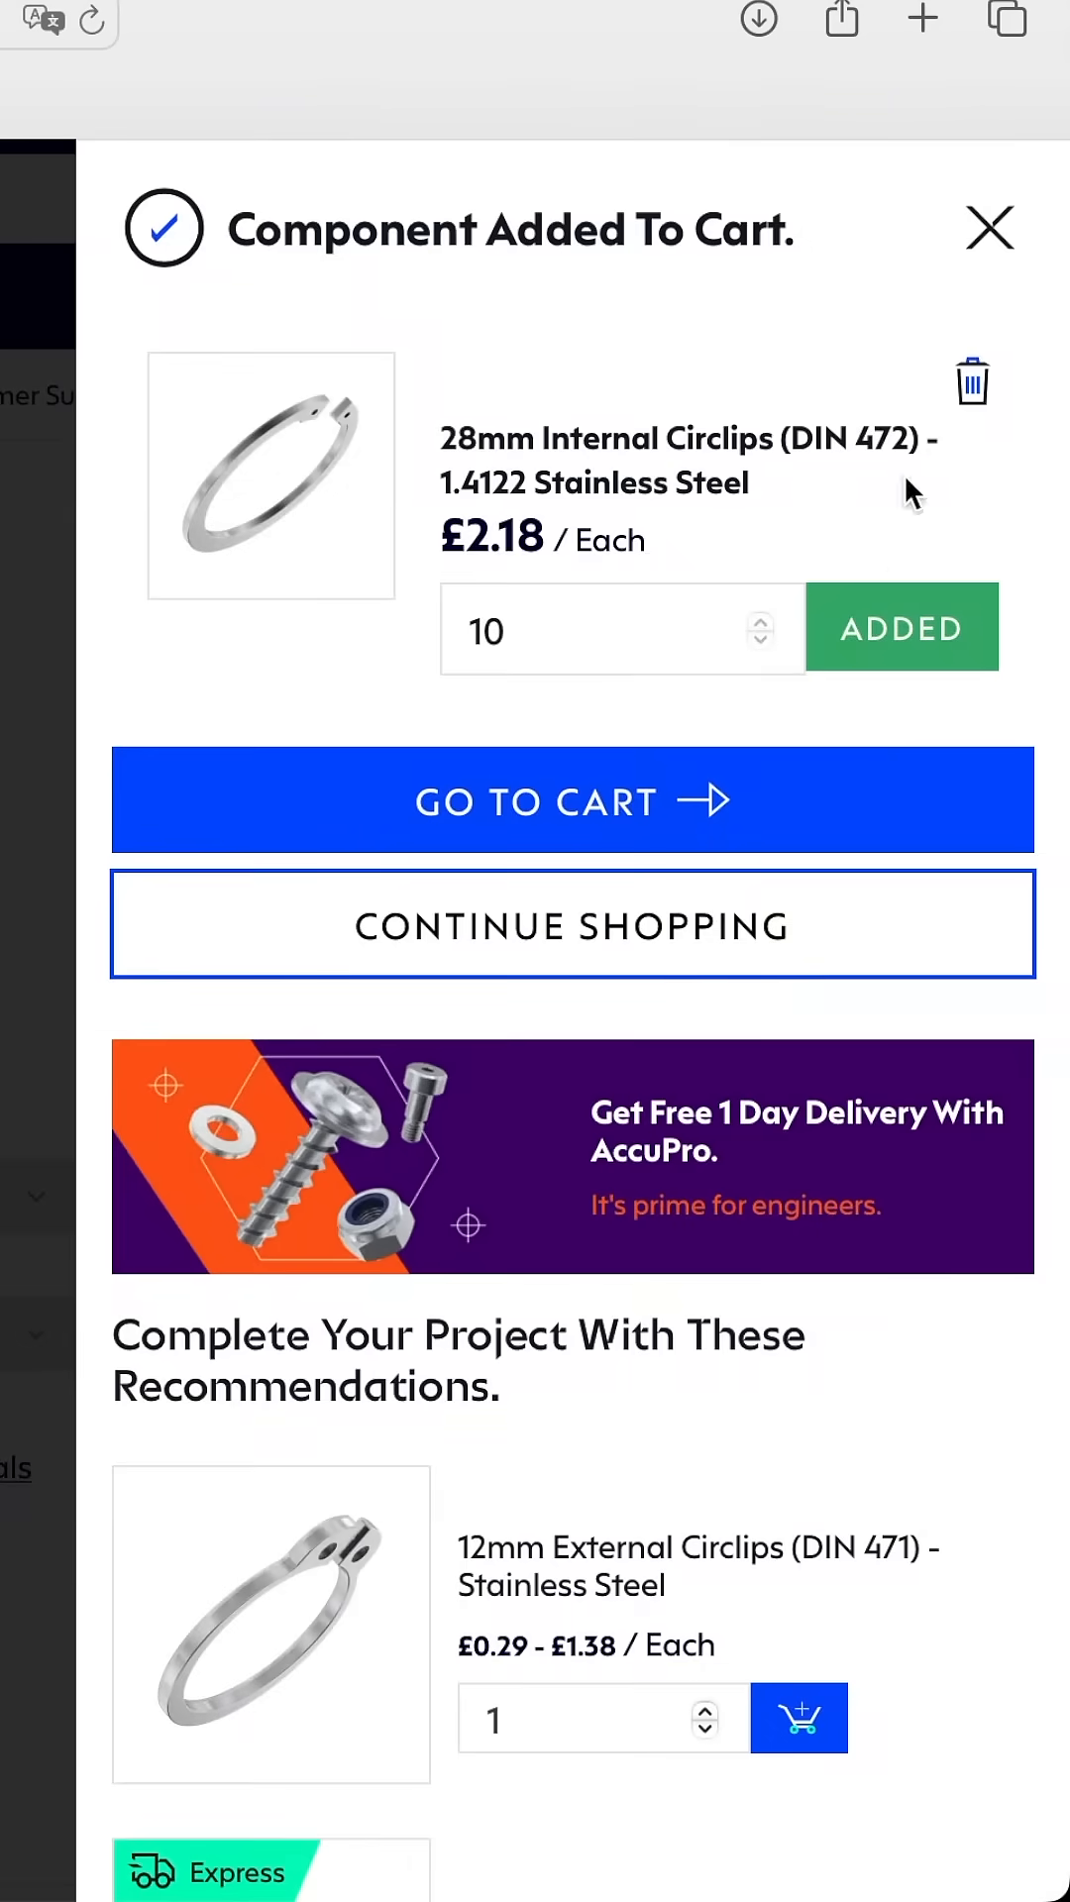